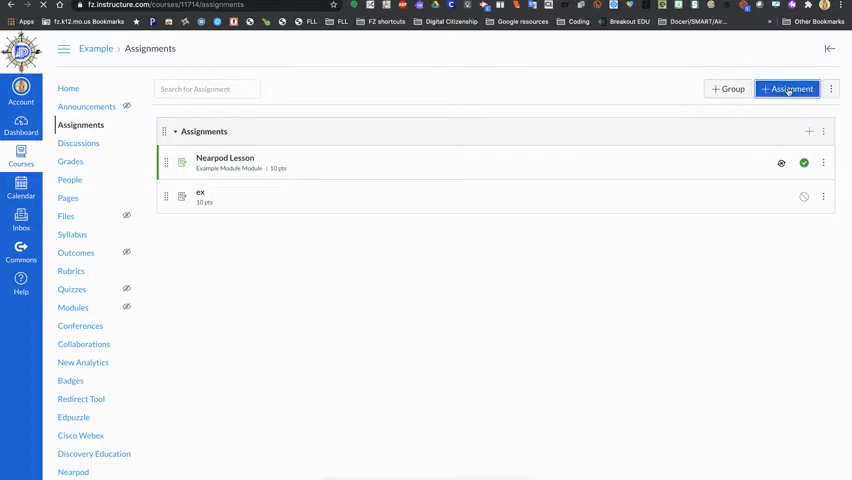
Step: Create a new assignment named 'Google Doc Example' with 'Directions here' as its directions
{"action": "left_click", "coordinate": [788, 88]}
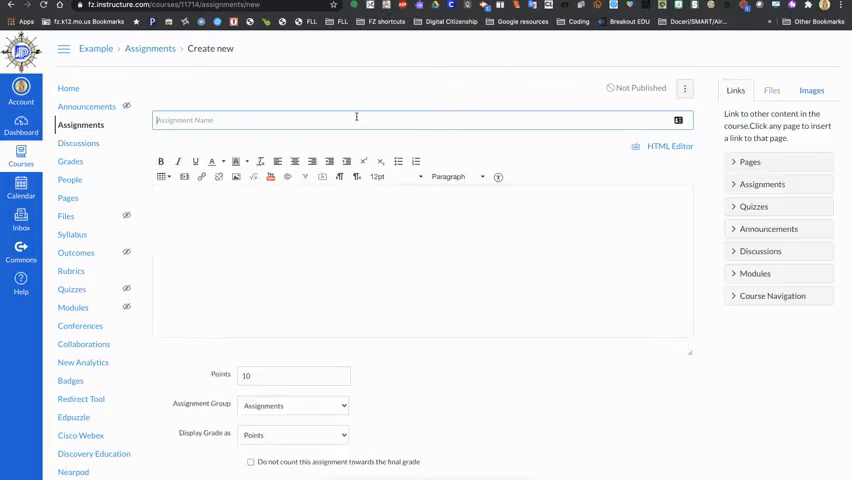
{"action": "type", "text": "Google Doc Example"}
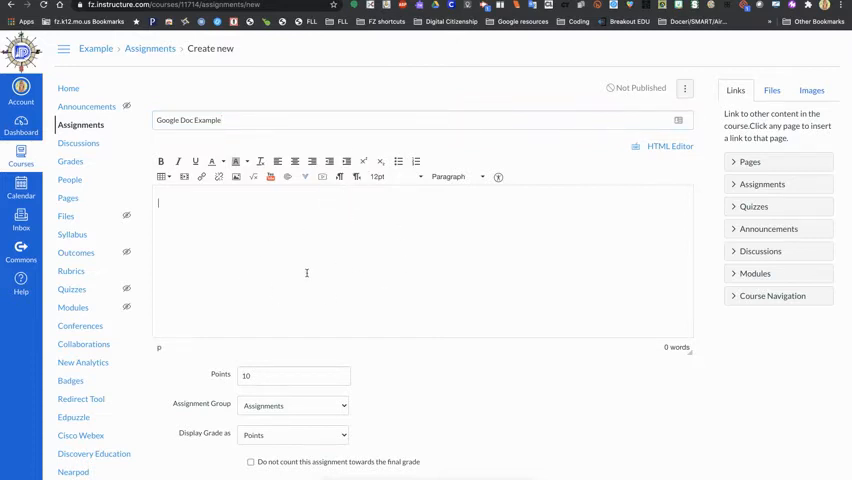
{"action": "type", "text": "Directions here:"}
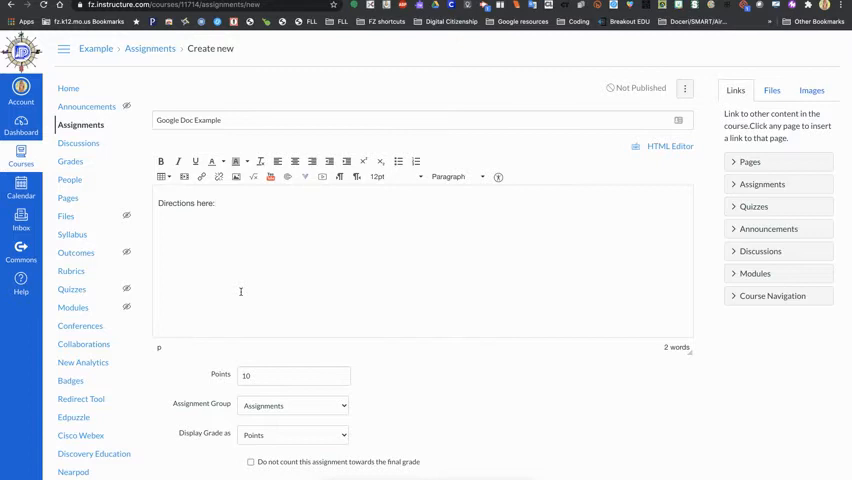
{"action": "scroll", "scroll_direction": "down", "scroll_amount": 3}
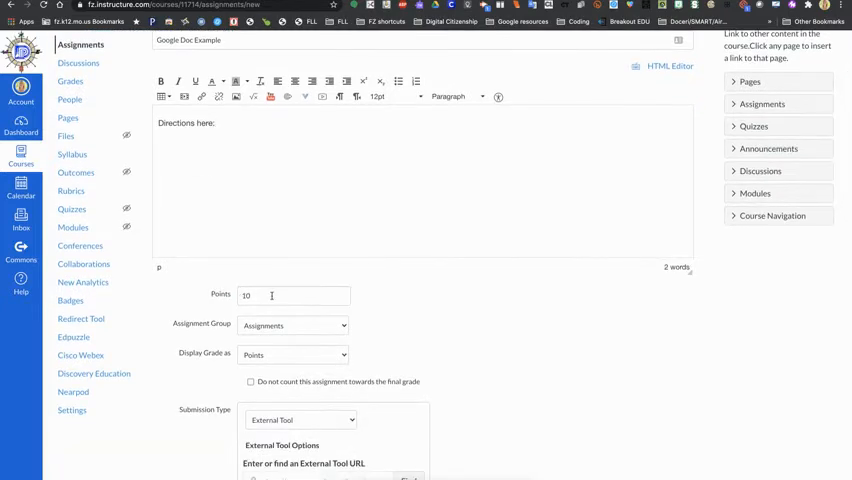
Step: Make the submission type External Tool and choose Google Assignments from the tool list
{"action": "scroll", "scroll_direction": "down", "scroll_amount": 3}
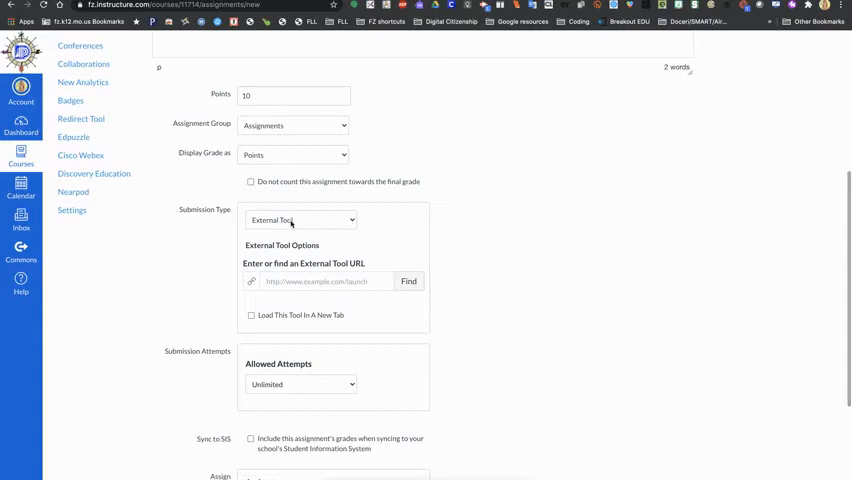
{"action": "left_click", "coordinate": [300, 220]}
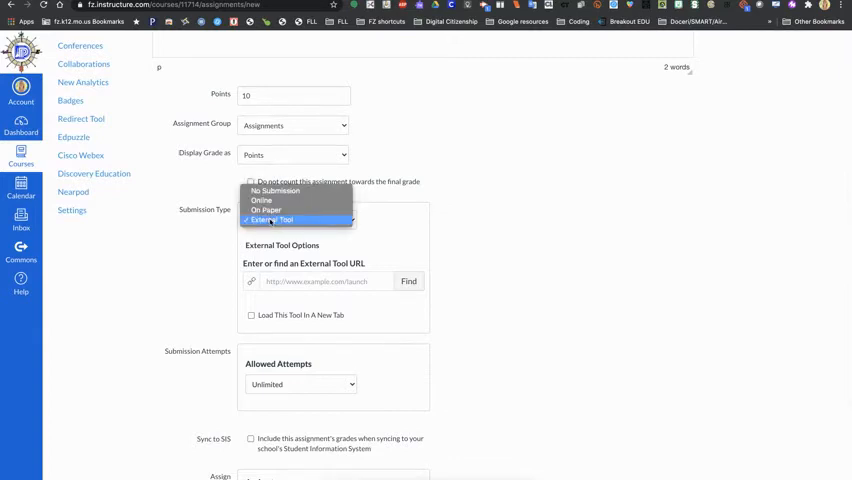
{"action": "left_click", "coordinate": [284, 220]}
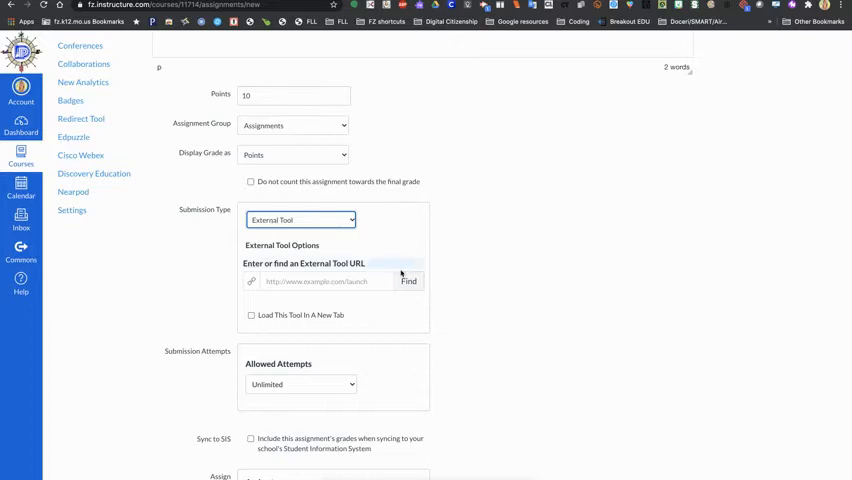
{"action": "left_click", "coordinate": [408, 280]}
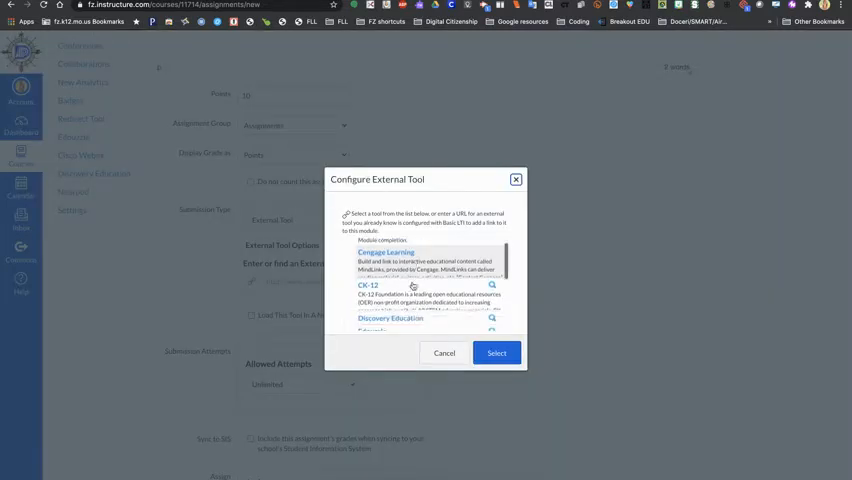
{"action": "scroll", "scroll_direction": "down", "scroll_amount": 3}
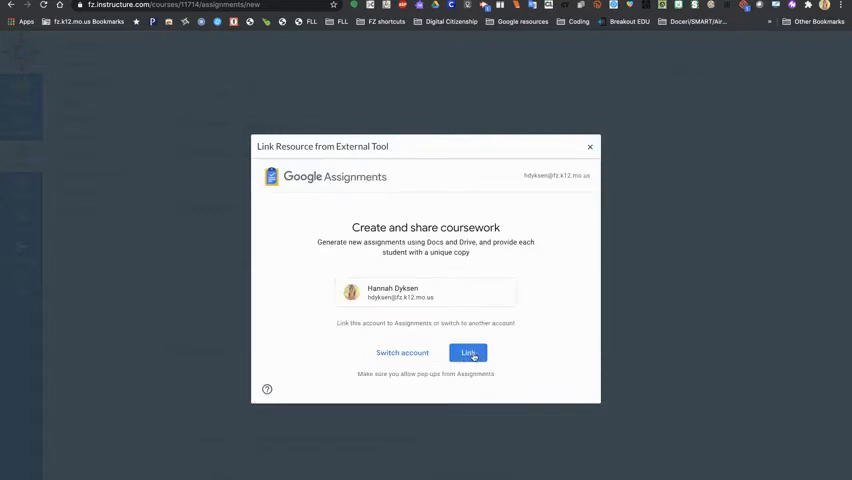
Step: Link the signed-in Google account so the Google Assignments creation form appears
{"action": "left_click", "coordinate": [468, 352]}
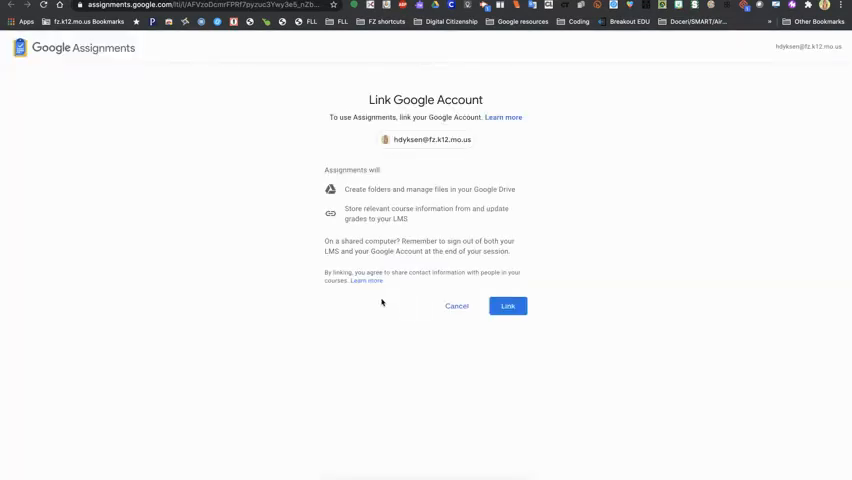
{"action": "left_click", "coordinate": [508, 306]}
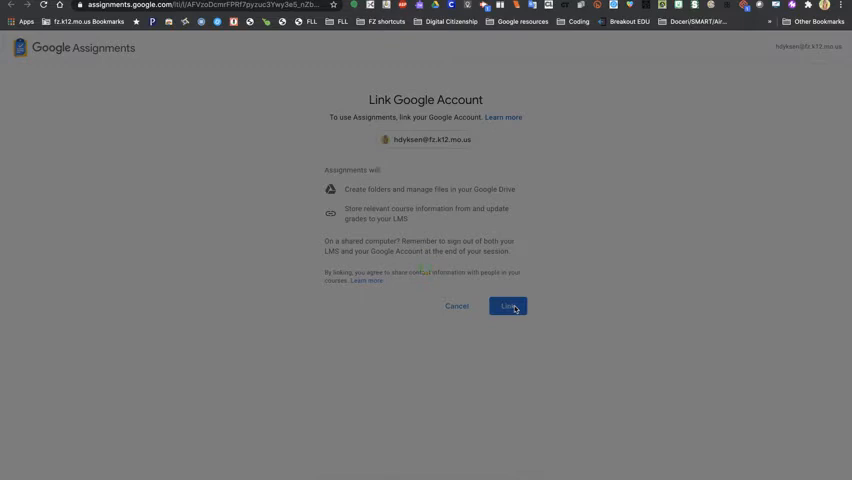
{"action": "left_click", "coordinate": [508, 306]}
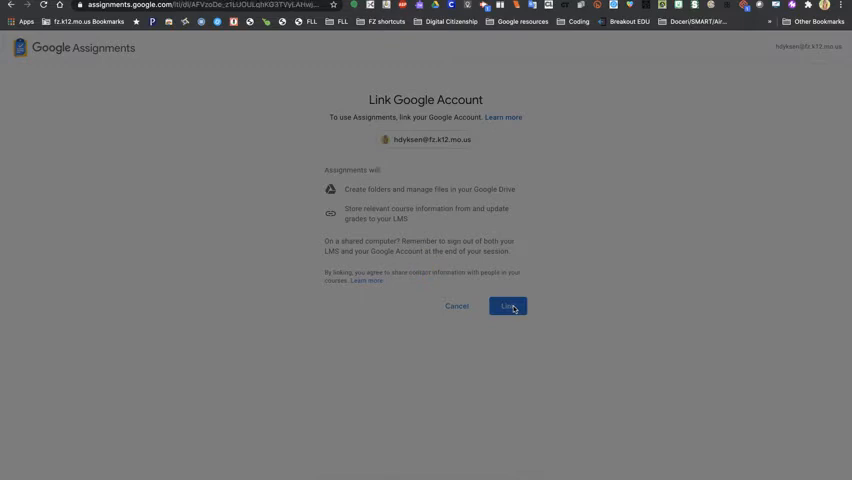
{"action": "left_click", "coordinate": [508, 306]}
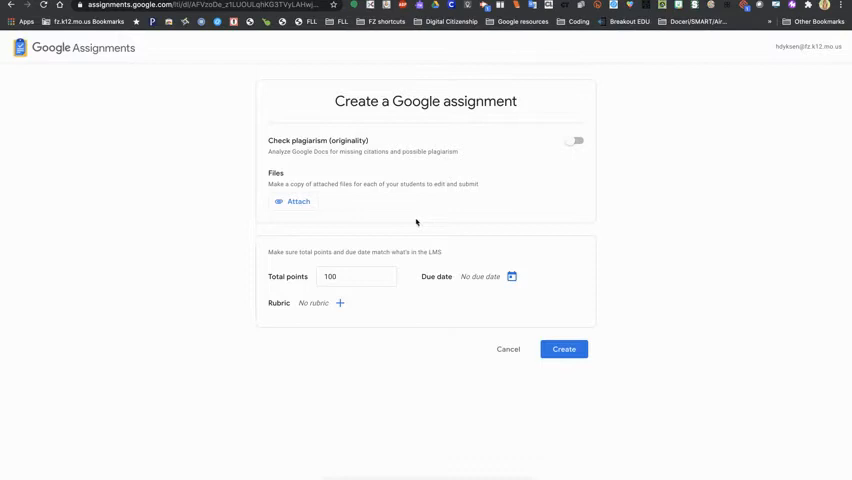
Step: Change the assignment's total points from 100 to 10
{"action": "left_click", "coordinate": [356, 276]}
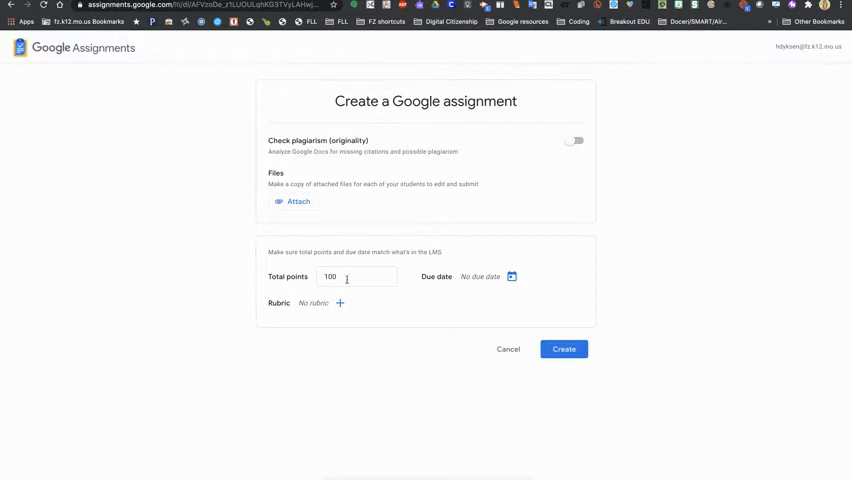
{"action": "left_click", "coordinate": [356, 276]}
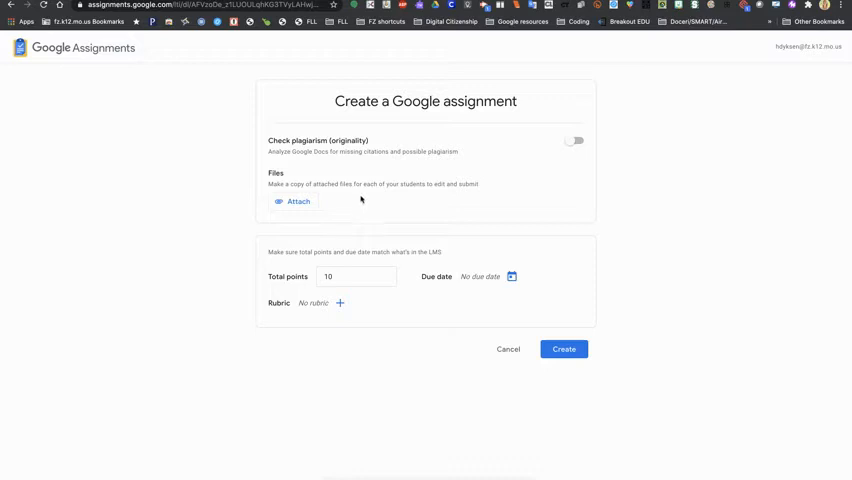
{"action": "mouse_move", "coordinate": [346, 208]}
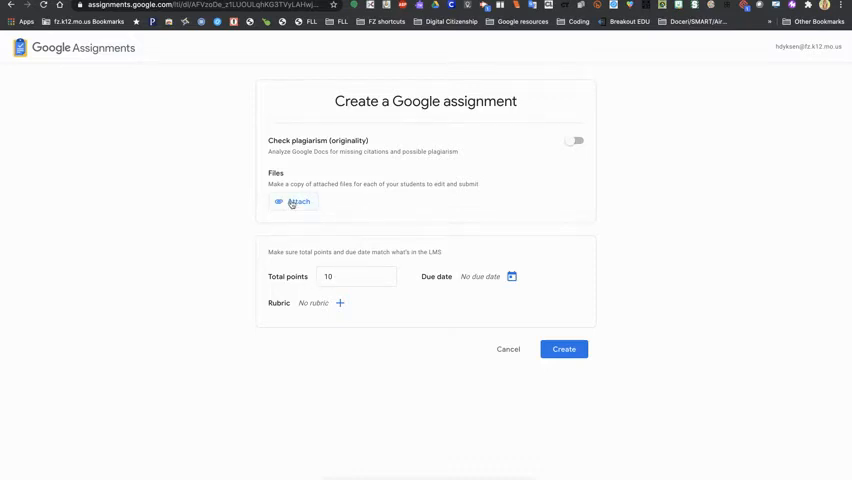
Step: Attach 'Lesson 1 Place Value Questions' from Drive as a per-student copy and create the Google assignment
{"action": "left_click", "coordinate": [298, 204]}
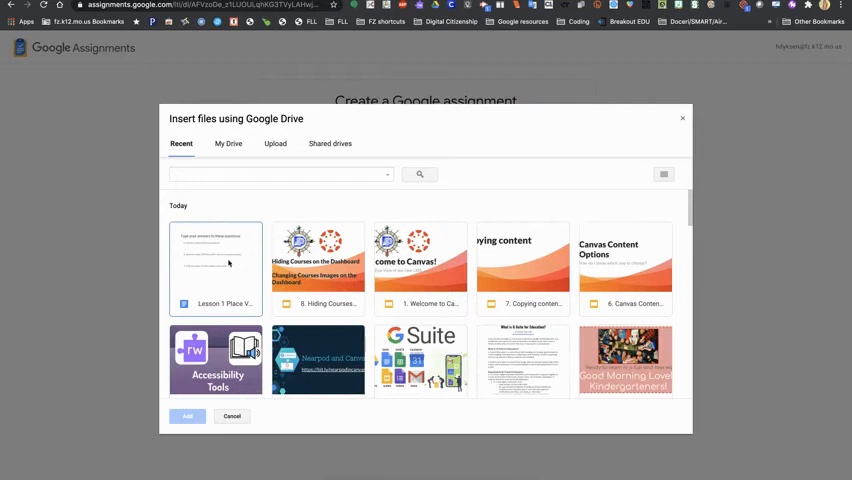
{"action": "left_click", "coordinate": [188, 416]}
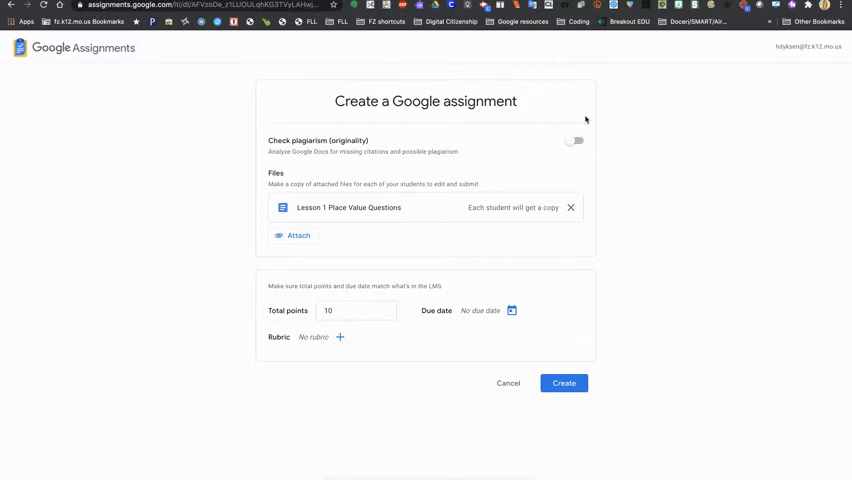
{"action": "mouse_move", "coordinate": [542, 144]}
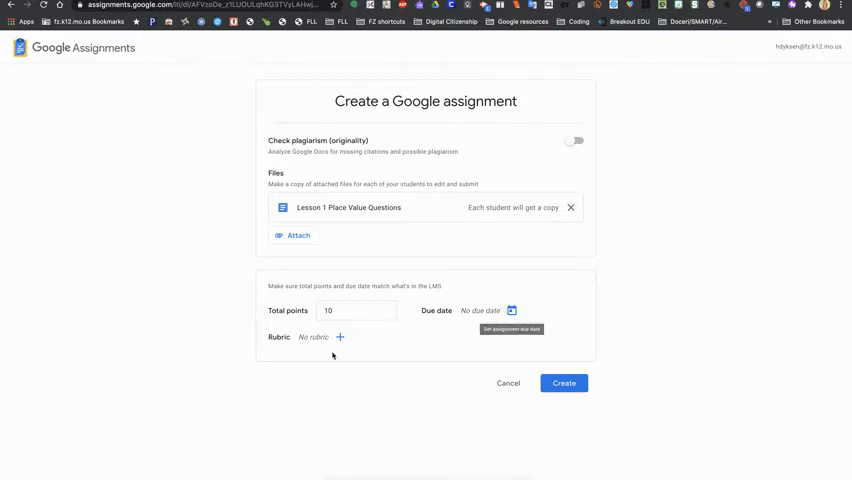
{"action": "mouse_move", "coordinate": [392, 356]}
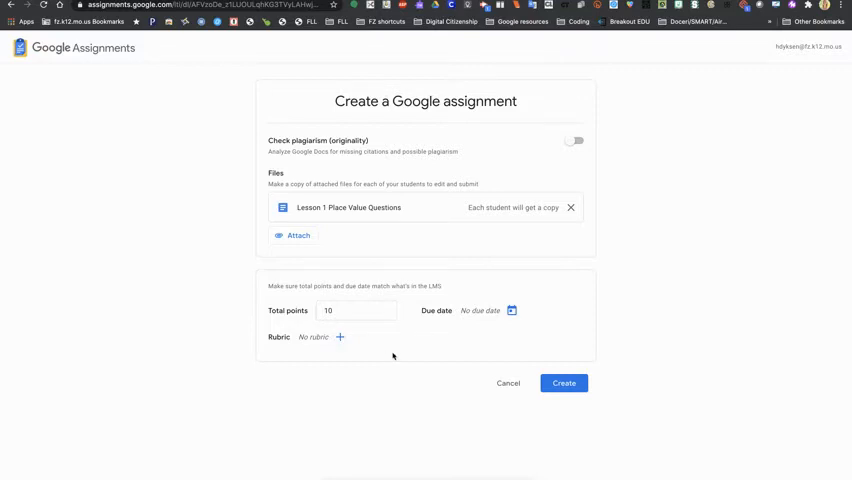
{"action": "left_click", "coordinate": [564, 384]}
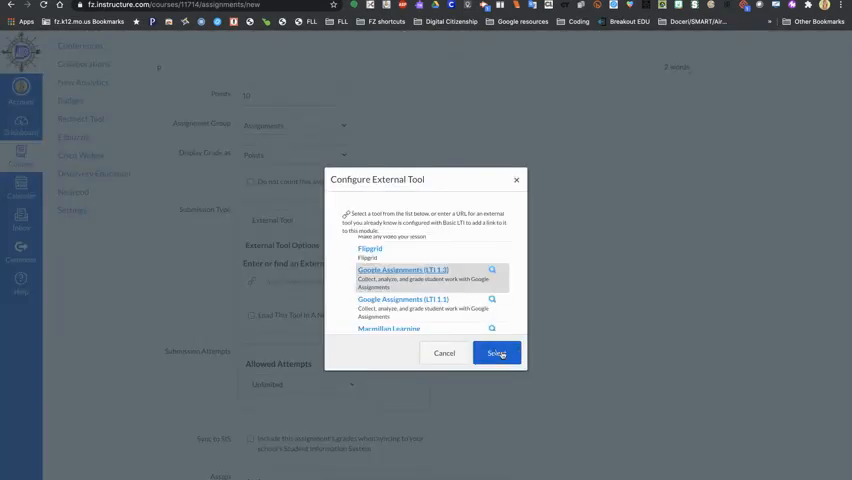
Step: Select the Google Assignments tool and save the Google Doc Example assignment
{"action": "left_click", "coordinate": [498, 352]}
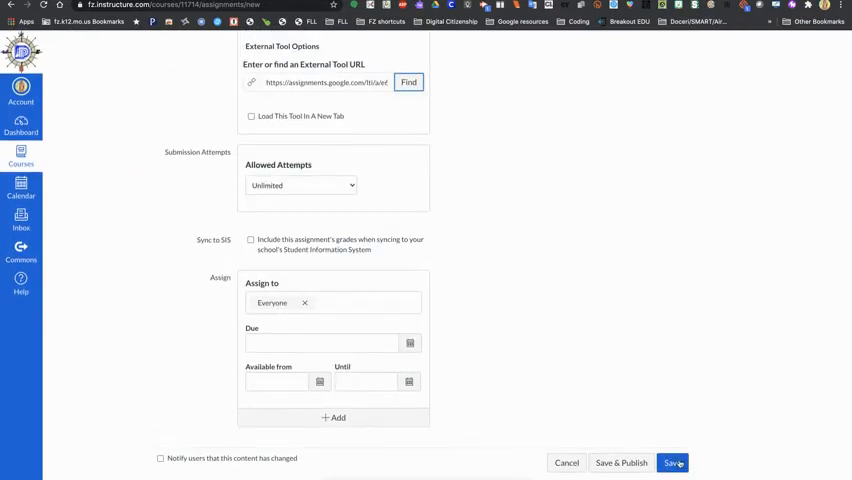
{"action": "left_click", "coordinate": [672, 462]}
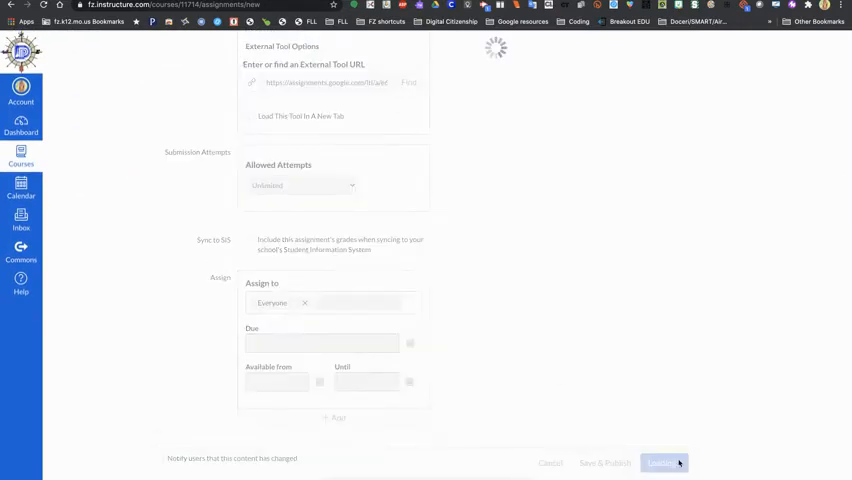
{"action": "left_click", "coordinate": [660, 462]}
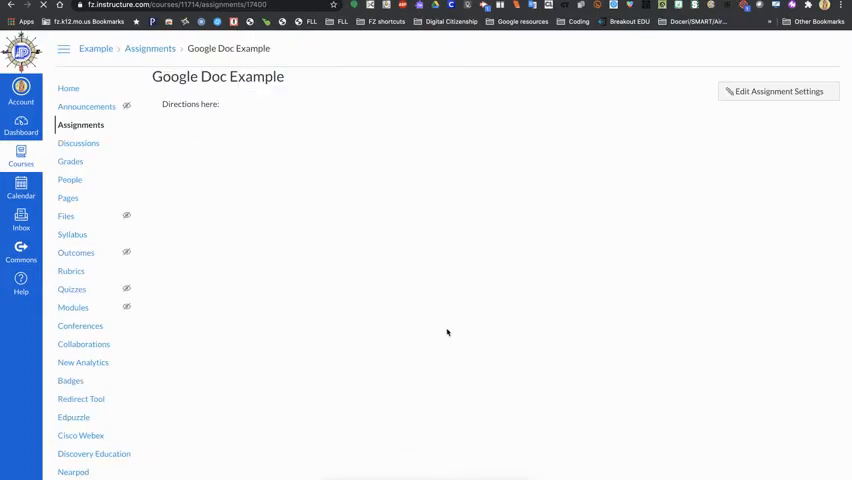
{"action": "mouse_move", "coordinate": [164, 112]}
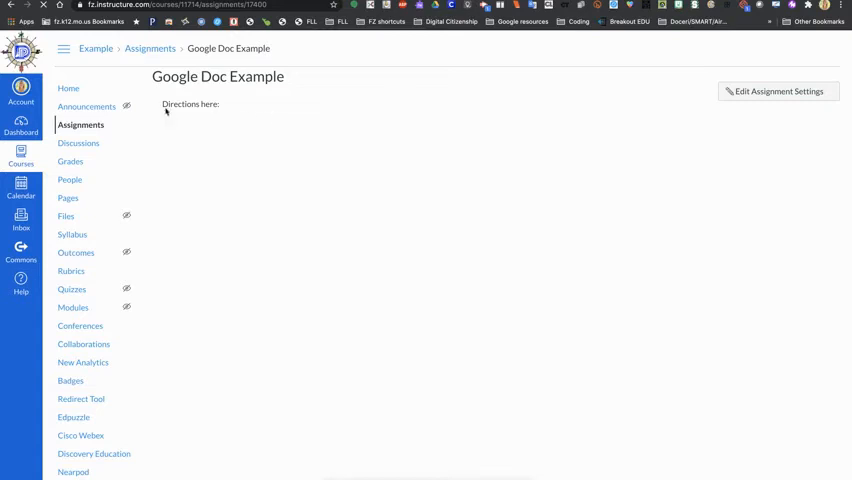
{"action": "mouse_move", "coordinate": [244, 104]}
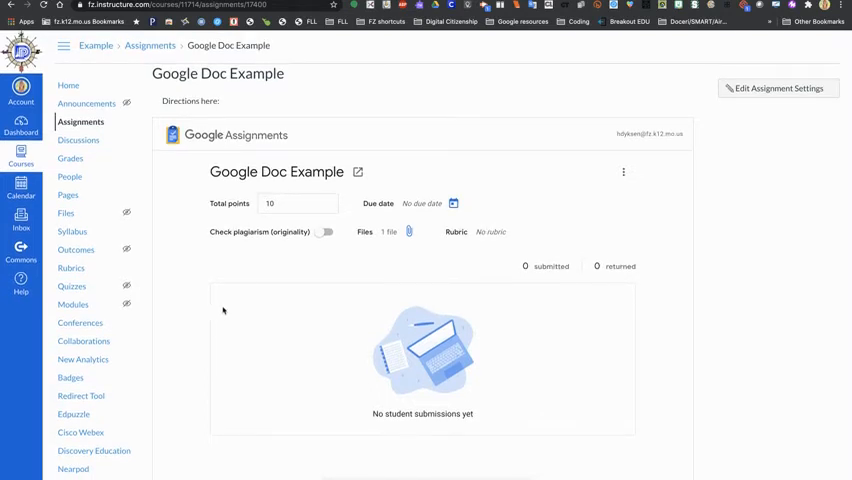
{"action": "mouse_move", "coordinate": [244, 302]}
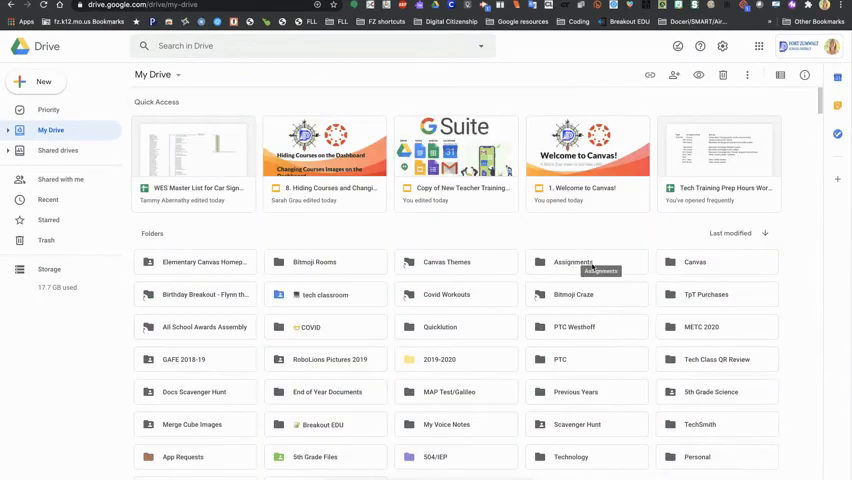
Step: Navigate through Assignments and Example Course into the empty Google Doc Example folder
{"action": "double_click", "coordinate": [572, 262]}
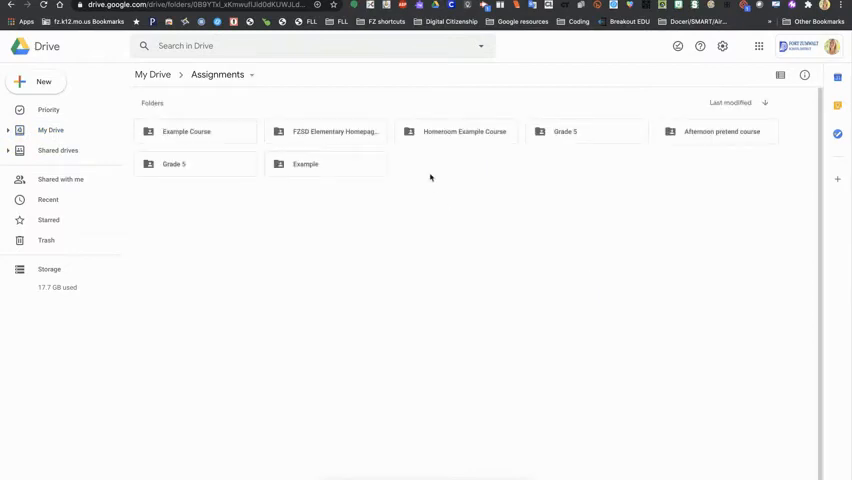
{"action": "mouse_move", "coordinate": [158, 232]}
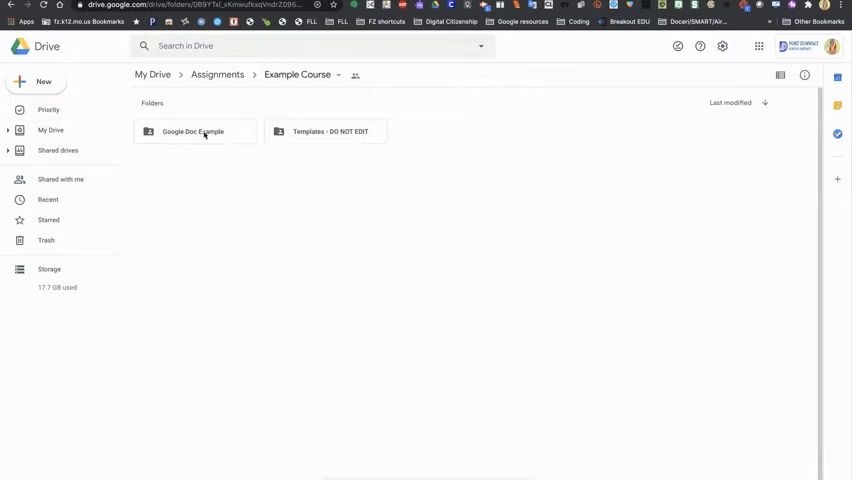
{"action": "double_click", "coordinate": [192, 132]}
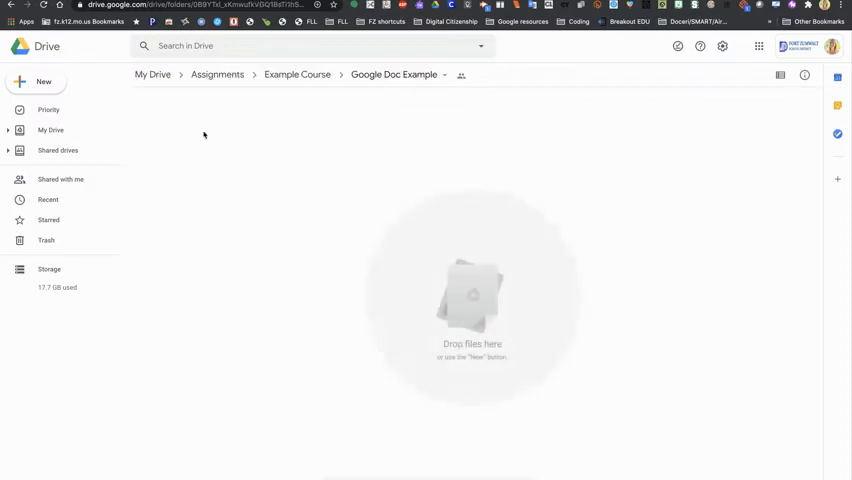
{"action": "mouse_move", "coordinate": [260, 200]}
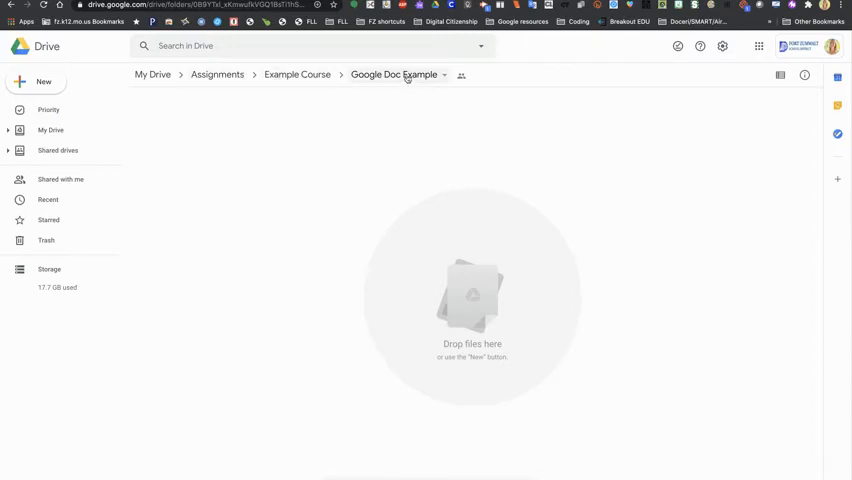
{"action": "mouse_move", "coordinate": [394, 74]}
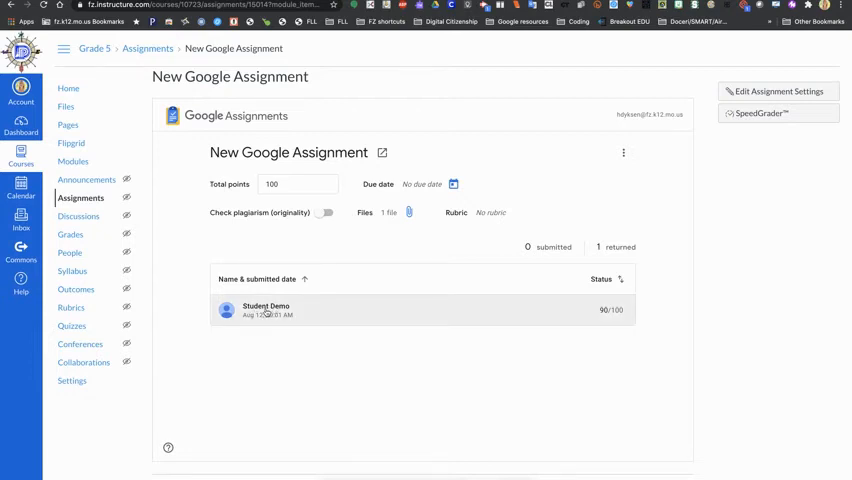
{"action": "mouse_move", "coordinate": [330, 308]}
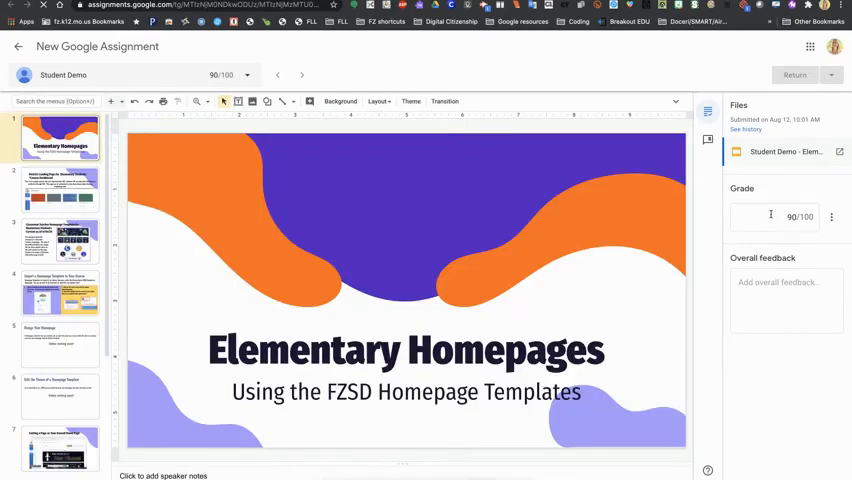
Step: Set Student Demo's grade to 95, return it to the student, and go back to the assignment
{"action": "left_click", "coordinate": [776, 216]}
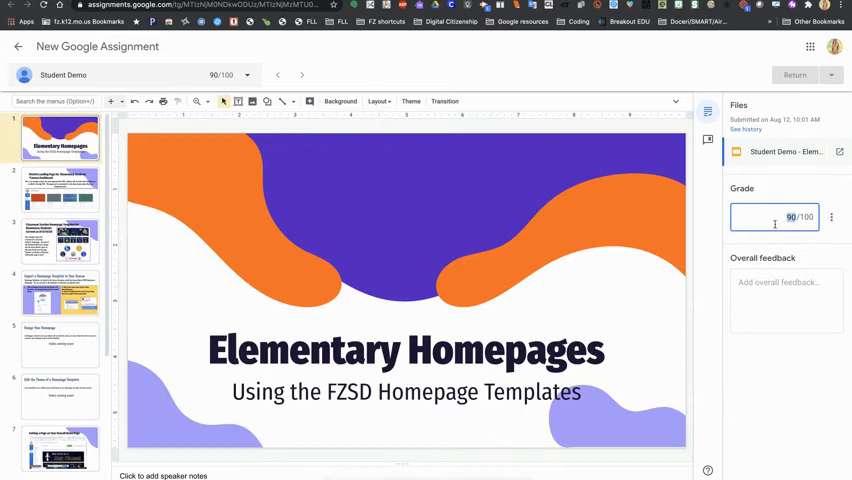
{"action": "type", "text": "95"}
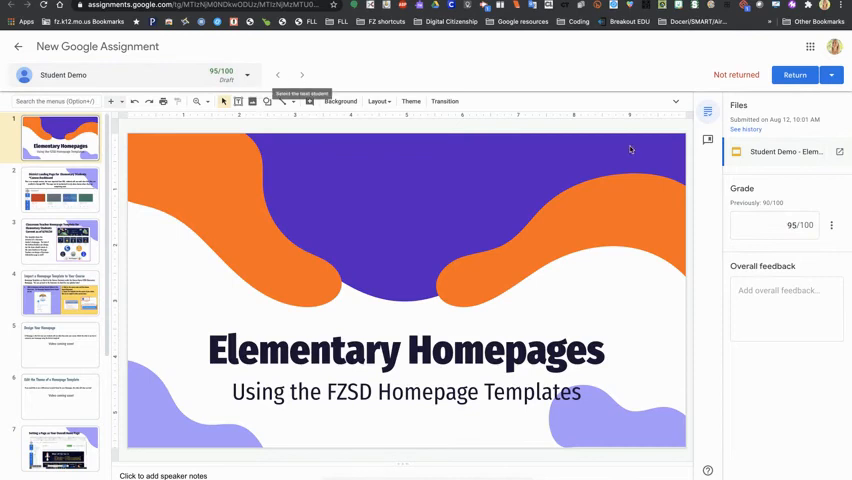
{"action": "left_click", "coordinate": [792, 74]}
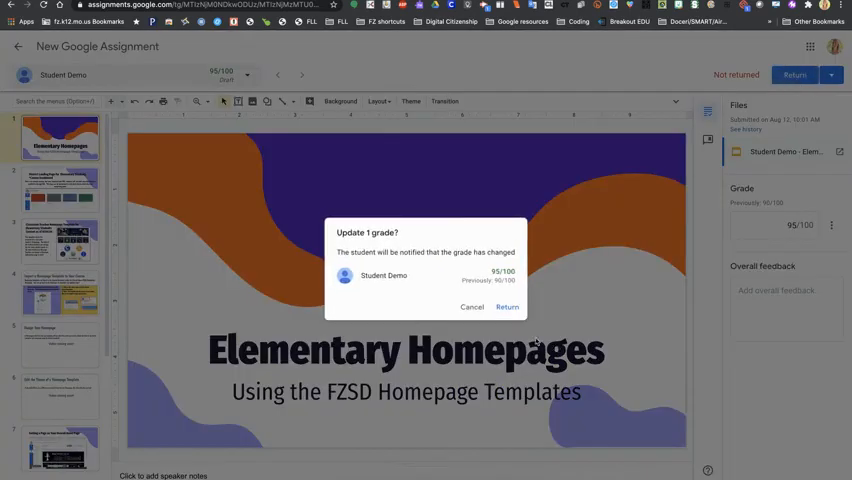
{"action": "left_click", "coordinate": [508, 308]}
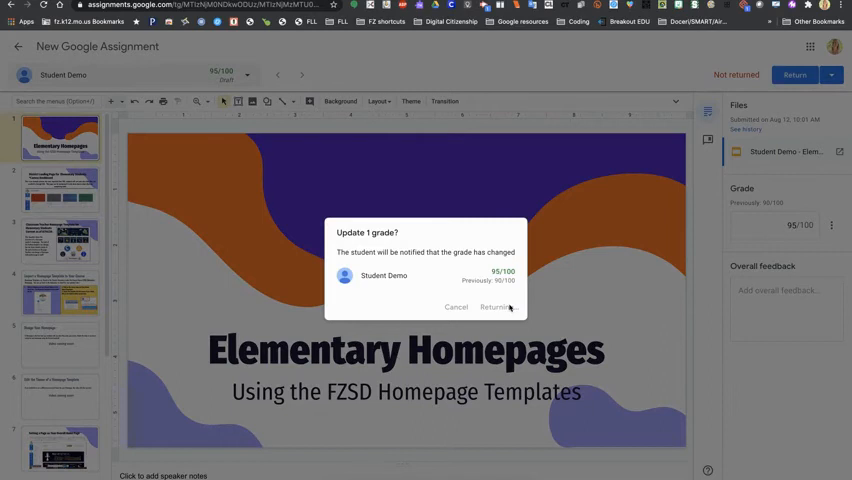
{"action": "left_click", "coordinate": [496, 308]}
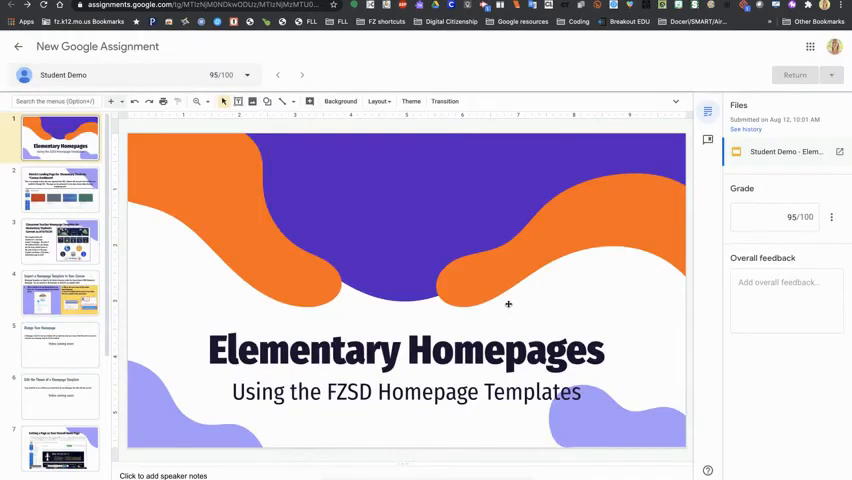
{"action": "mouse_move", "coordinate": [264, 48]}
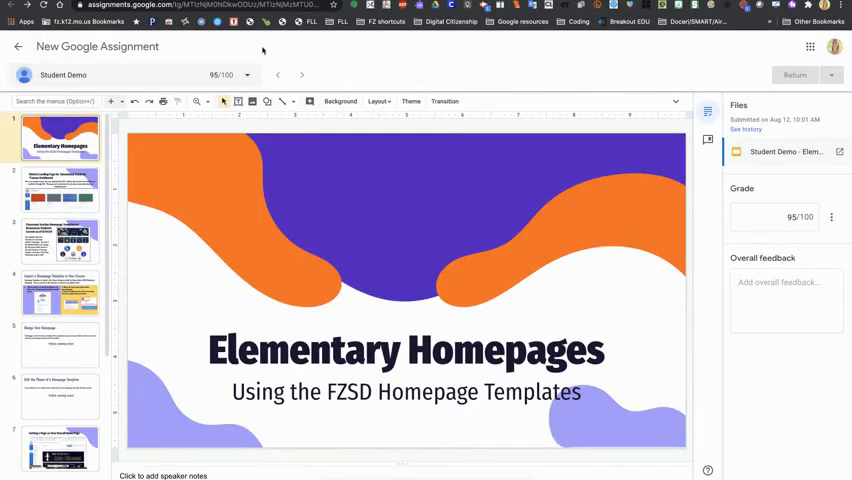
{"action": "left_click", "coordinate": [18, 46]}
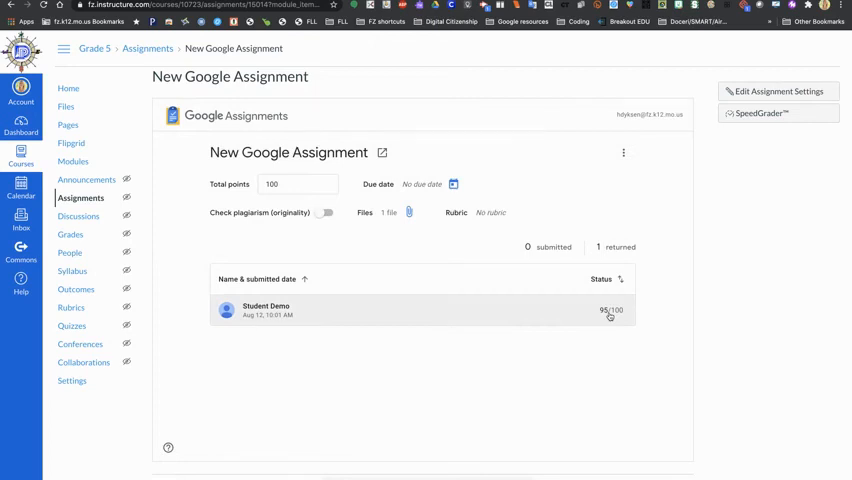
{"action": "mouse_move", "coordinate": [538, 368]}
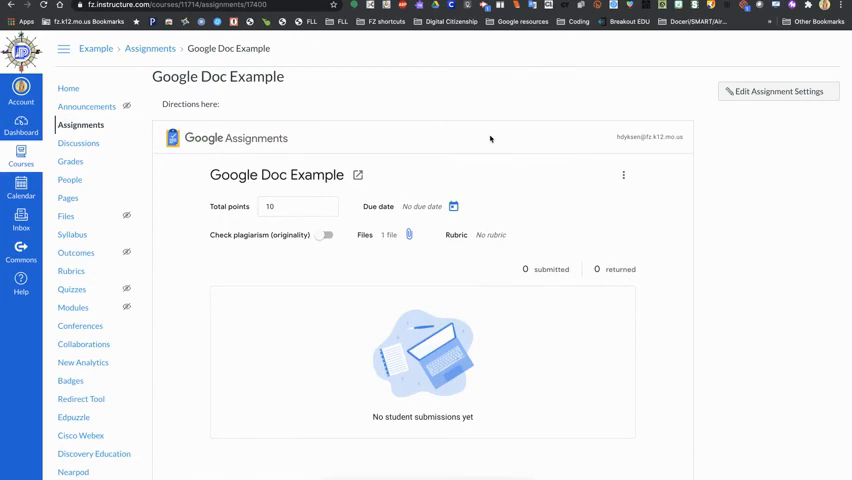
{"action": "mouse_move", "coordinate": [512, 200]}
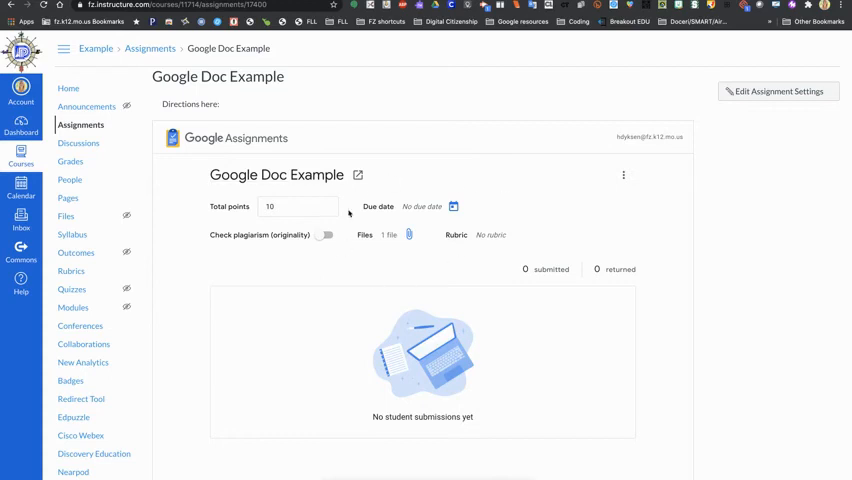
{"action": "mouse_move", "coordinate": [386, 306]}
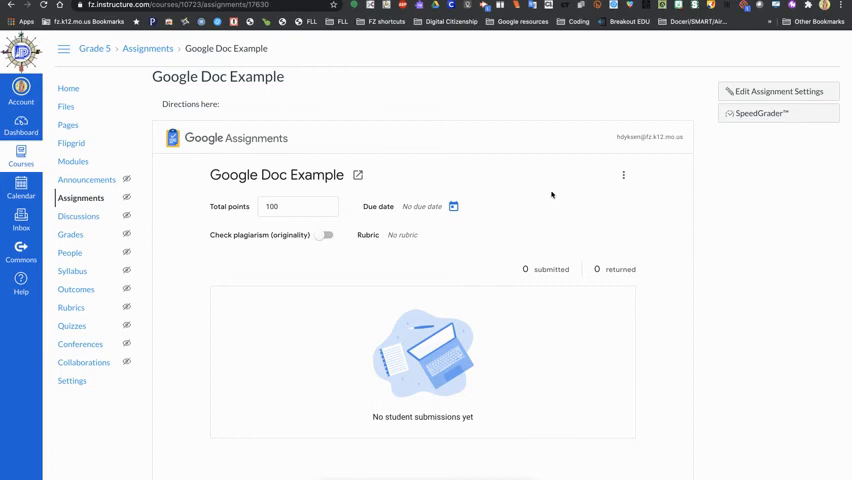
{"action": "mouse_move", "coordinate": [544, 164]}
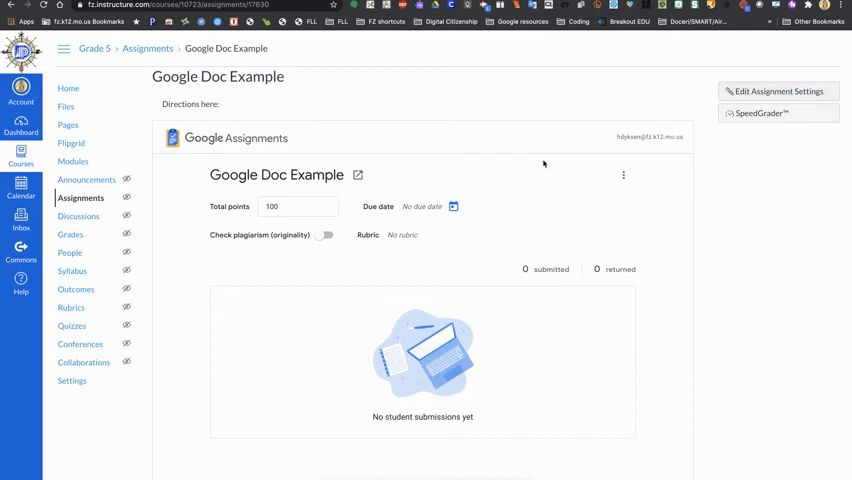
{"action": "mouse_move", "coordinate": [474, 228]}
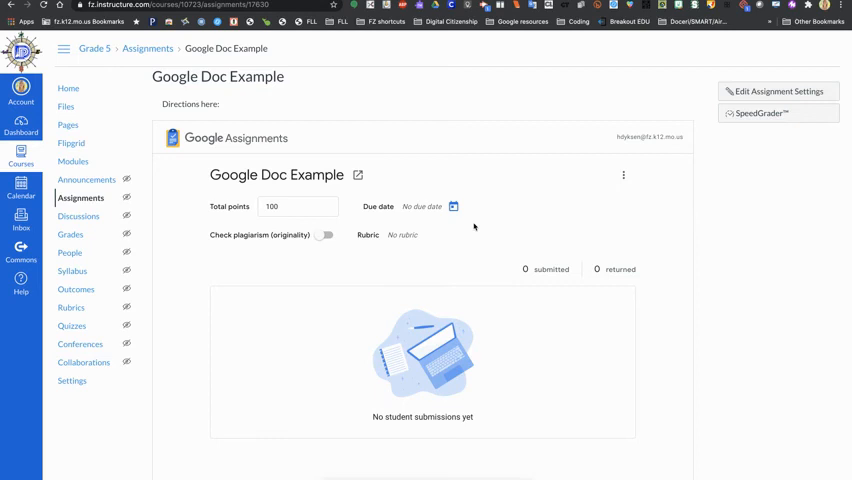
{"action": "mouse_move", "coordinate": [450, 232]}
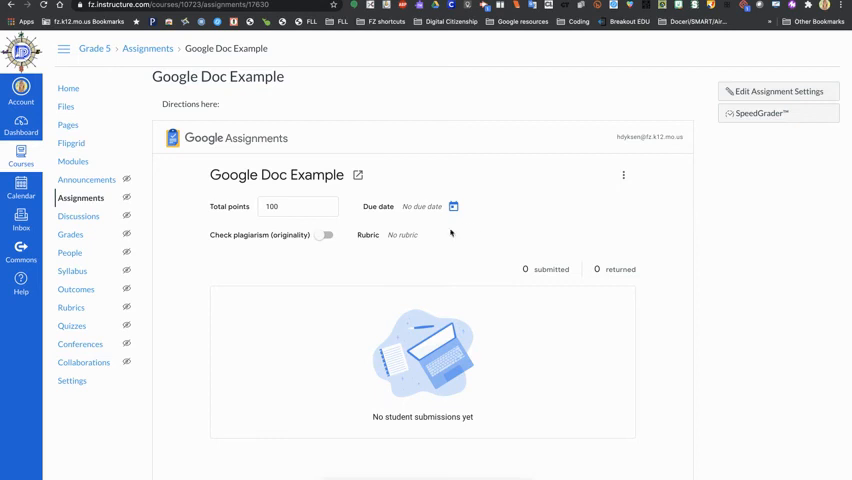
{"action": "mouse_move", "coordinate": [156, 64]}
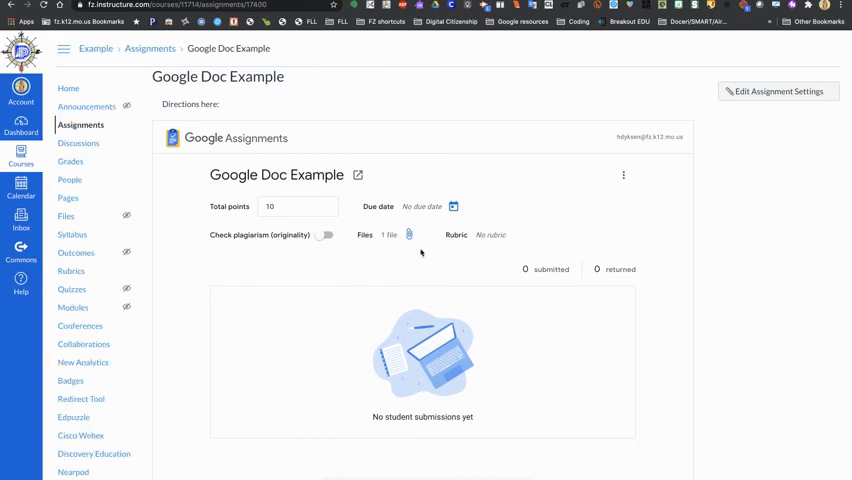
{"action": "mouse_move", "coordinate": [408, 234]}
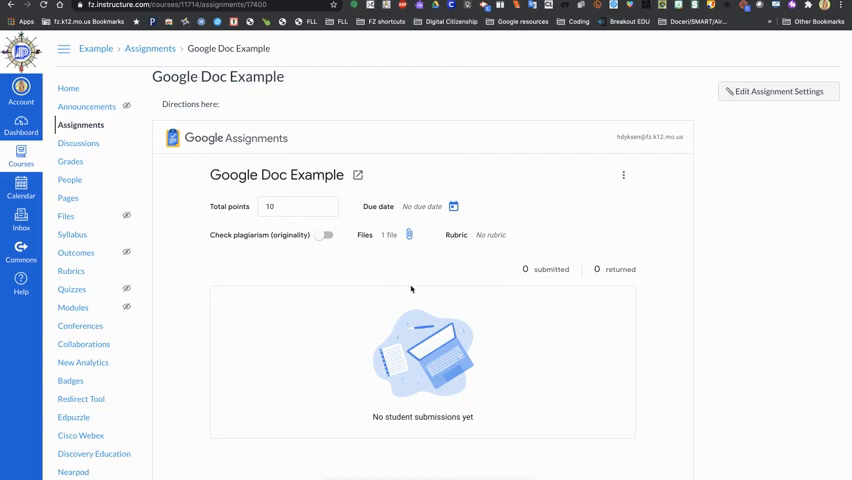
{"action": "mouse_move", "coordinate": [410, 288]}
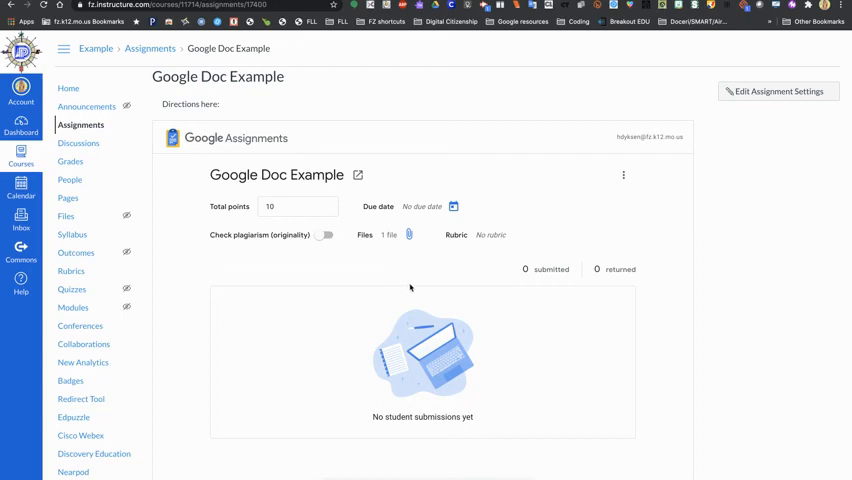
{"action": "mouse_move", "coordinate": [396, 250]}
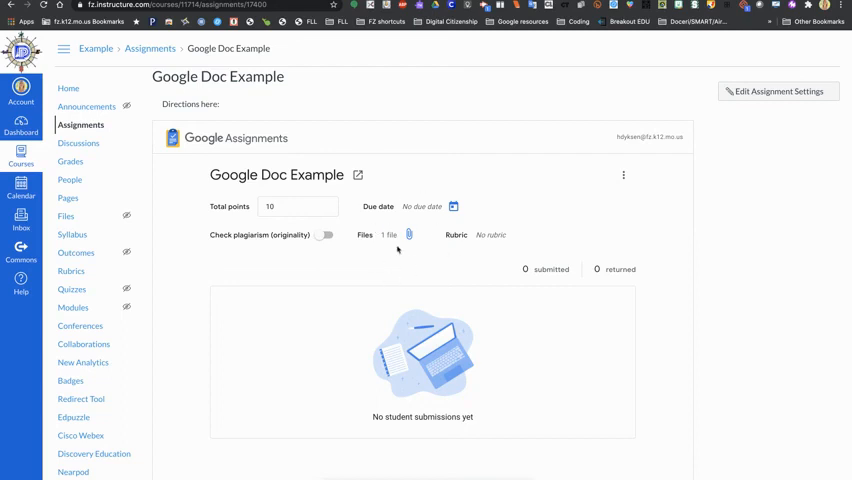
{"action": "mouse_move", "coordinate": [380, 262]}
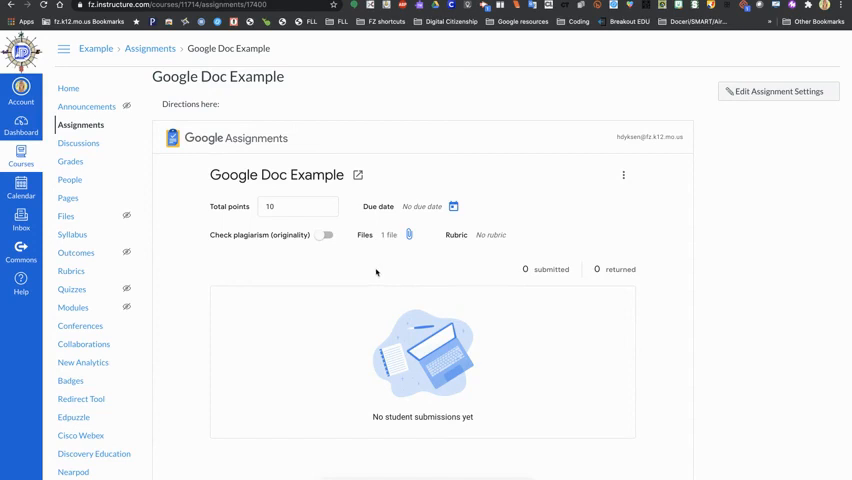
{"action": "mouse_move", "coordinate": [398, 376]}
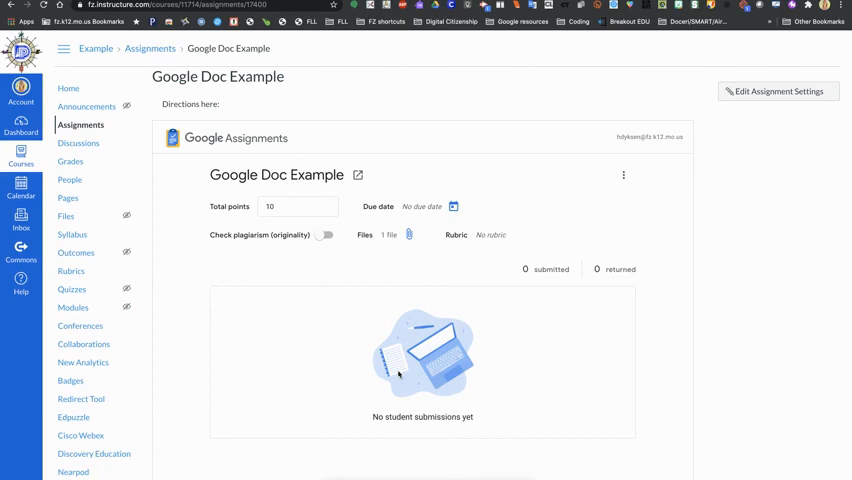
{"action": "mouse_move", "coordinate": [458, 448]}
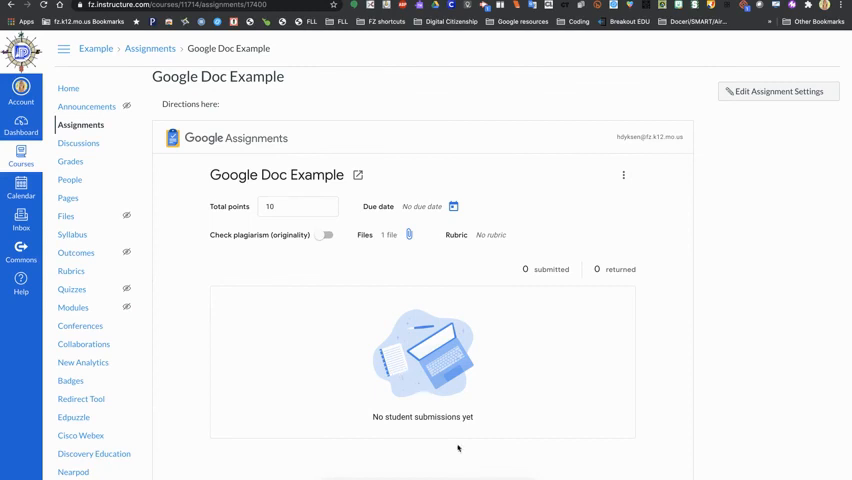